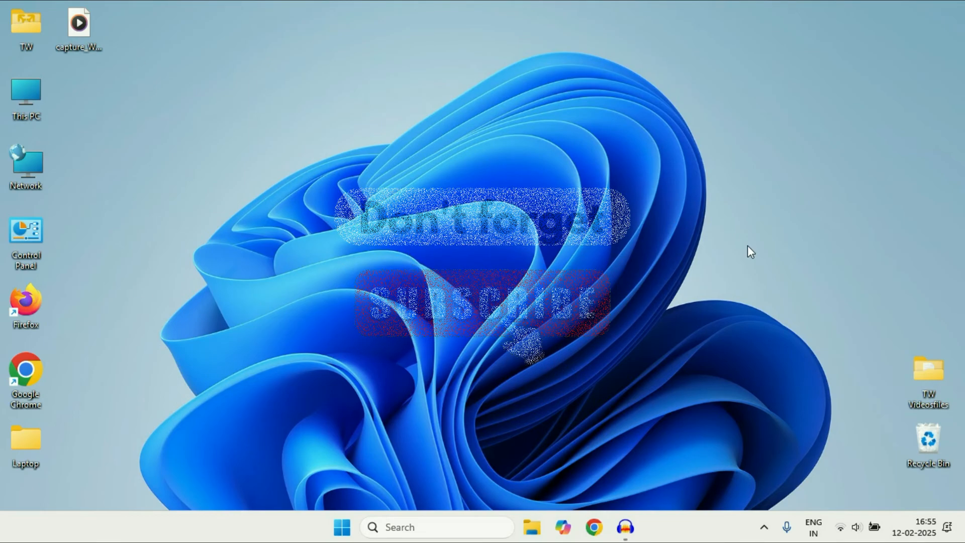
# - Review the power options in the Start menu without choosing one
pyautogui.click(341, 527)
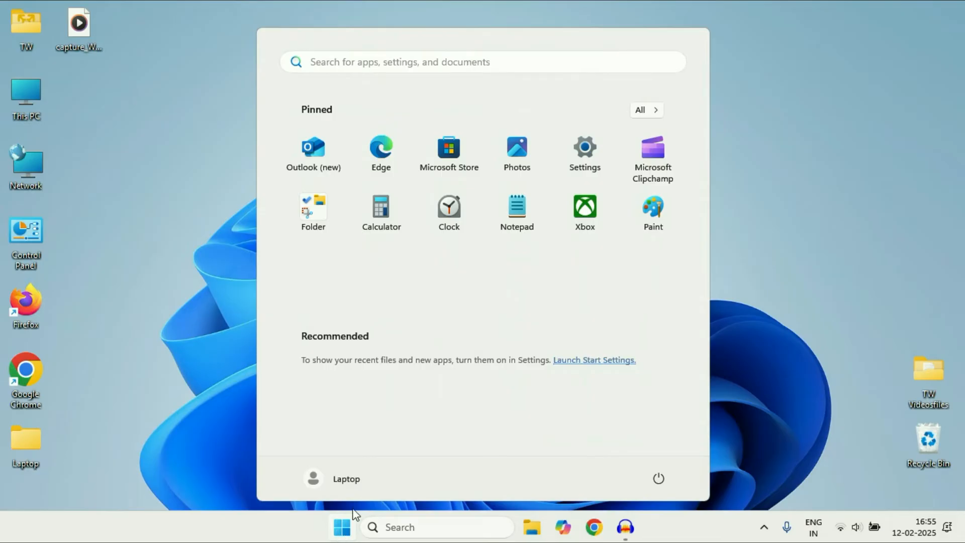
pyautogui.click(657, 478)
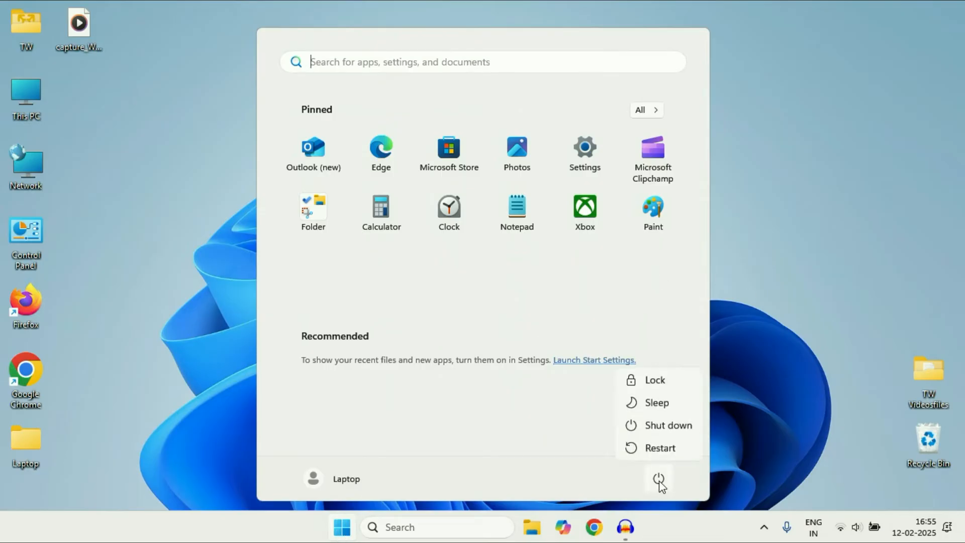
pyautogui.moveTo(667, 425)
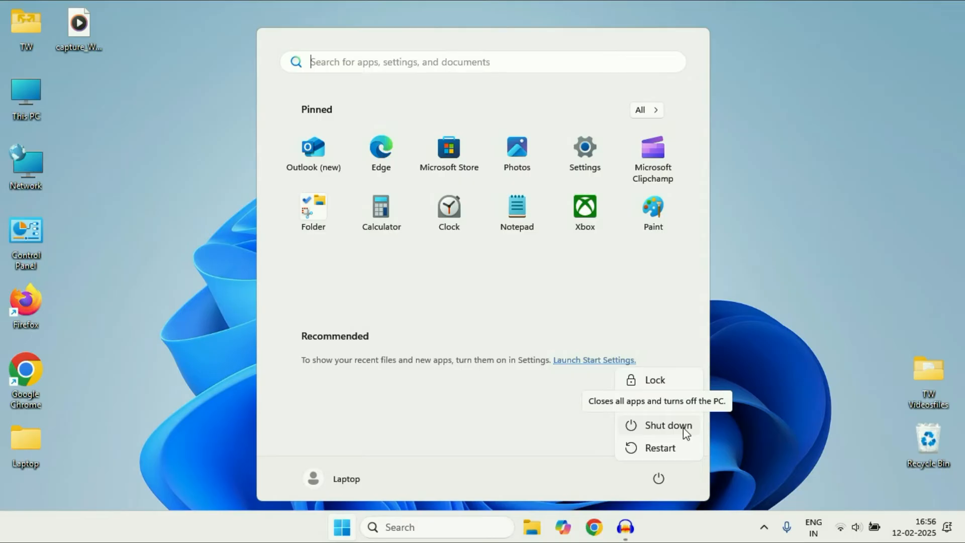
pyautogui.moveTo(669, 432)
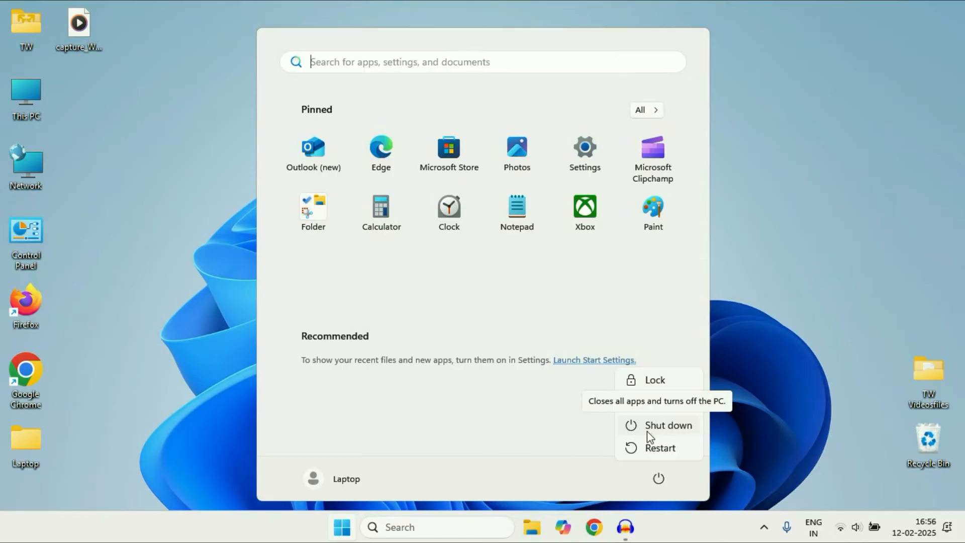
pyautogui.click(778, 244)
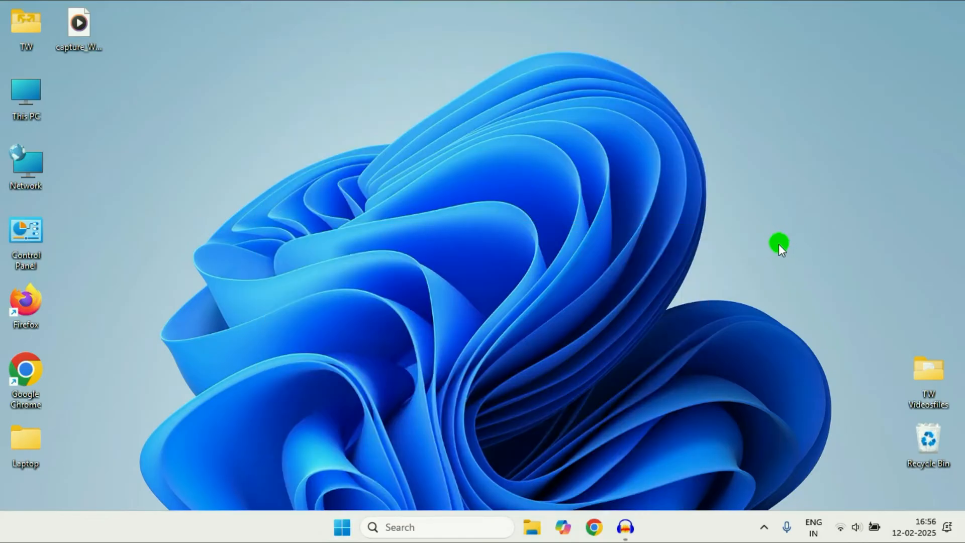
pyautogui.moveTo(384, 203)
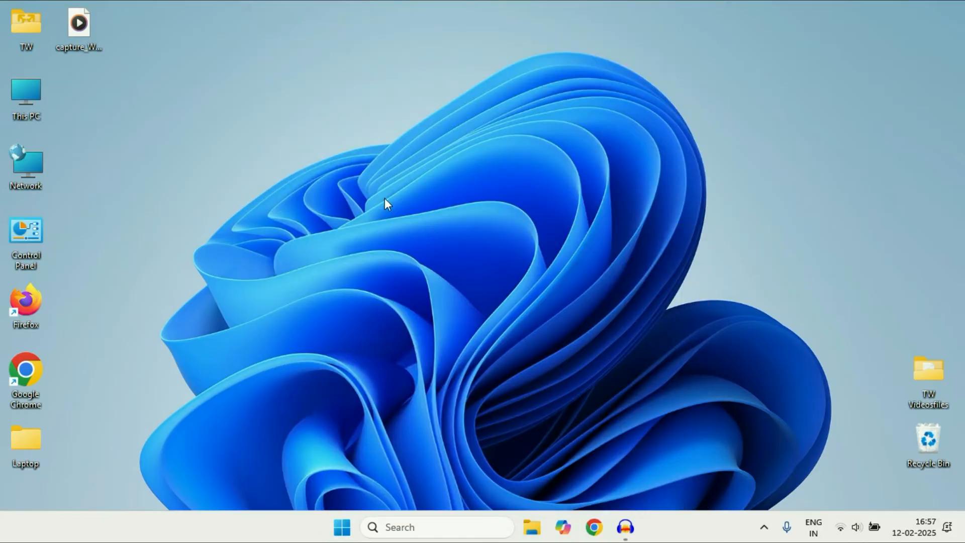
pyautogui.moveTo(564, 340)
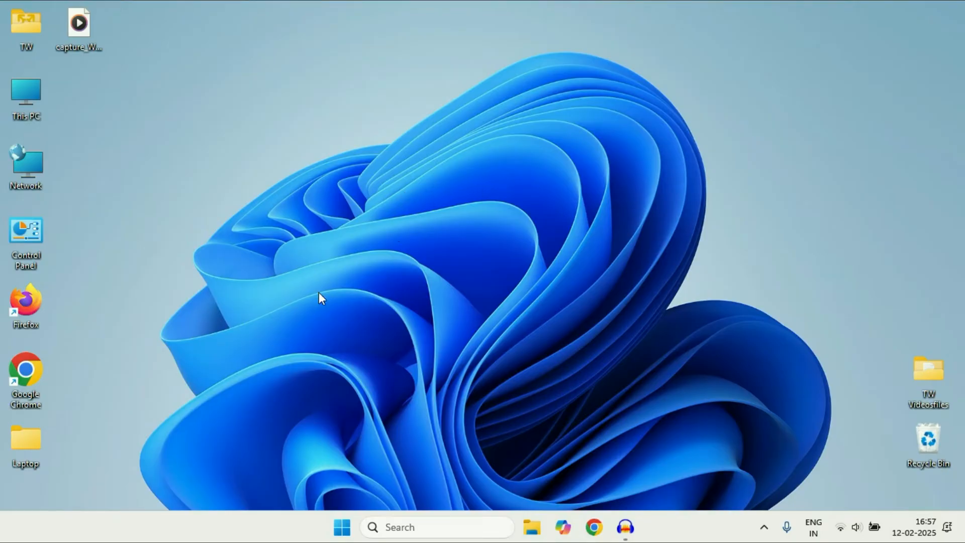
pyautogui.moveTo(510, 246)
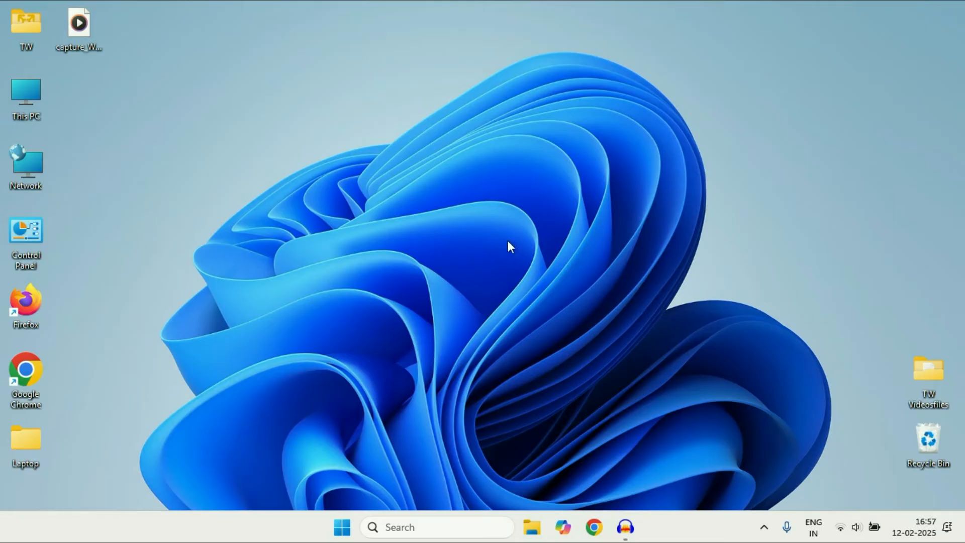
pyautogui.moveTo(521, 294)
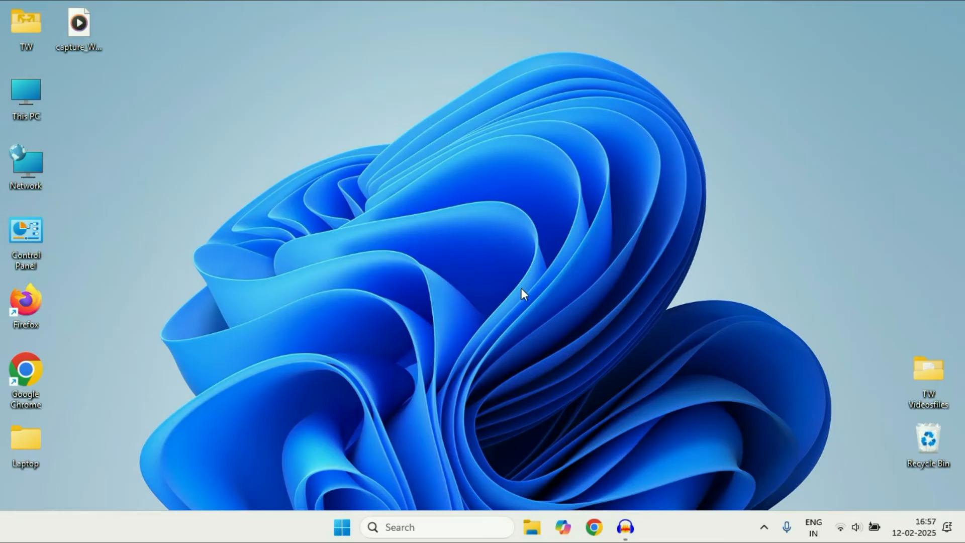
pyautogui.moveTo(489, 274)
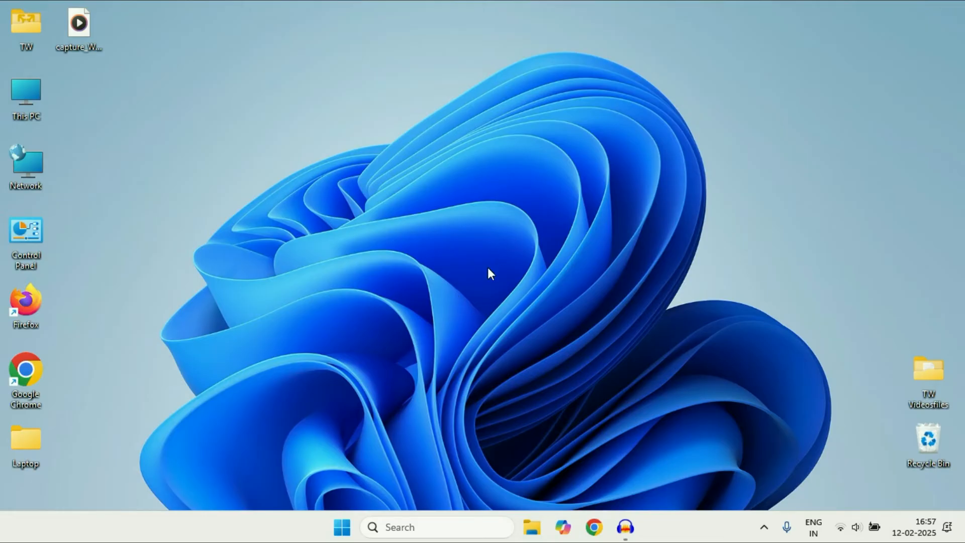
pyautogui.moveTo(757, 403)
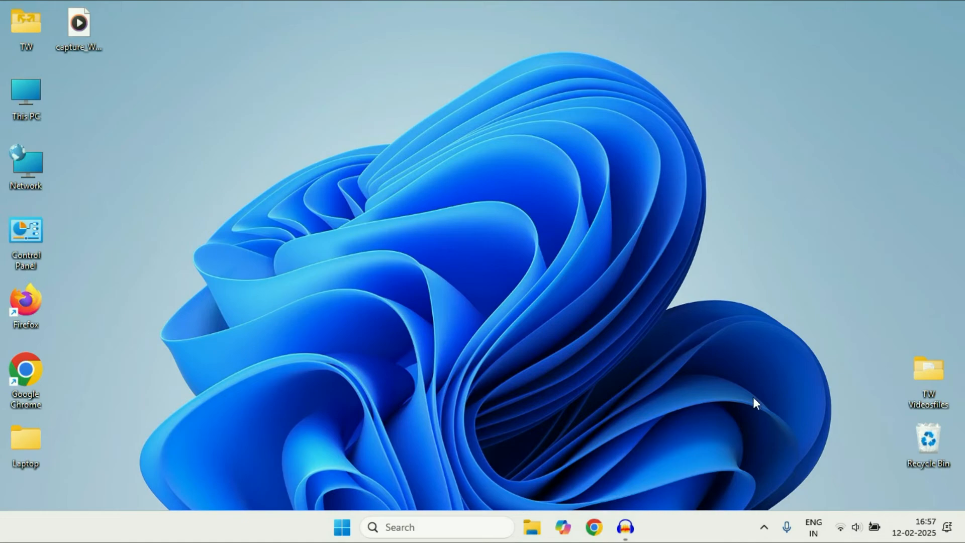
# - Inspect running processes in Task Manager, including recorder.exe, then dismiss it
pyautogui.rightClick(700, 528)
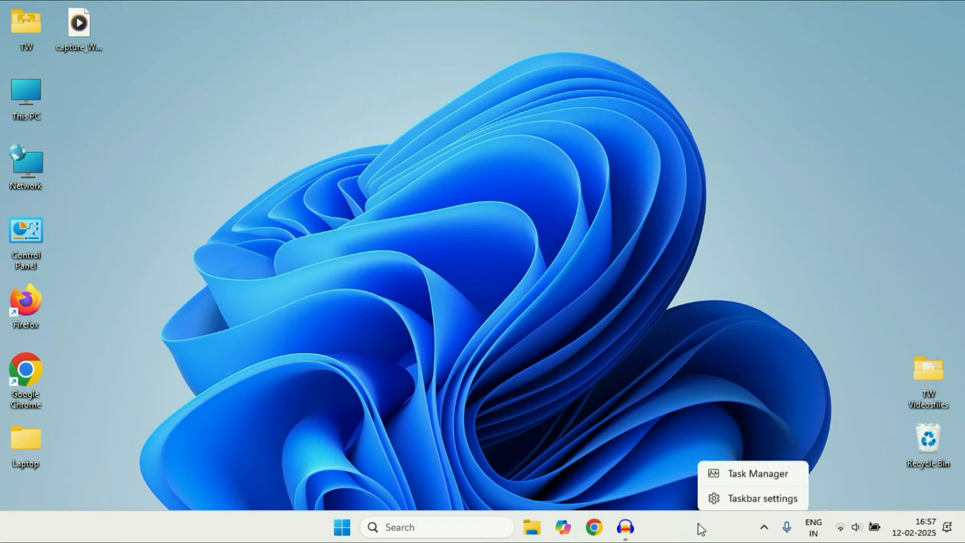
pyautogui.click(651, 292)
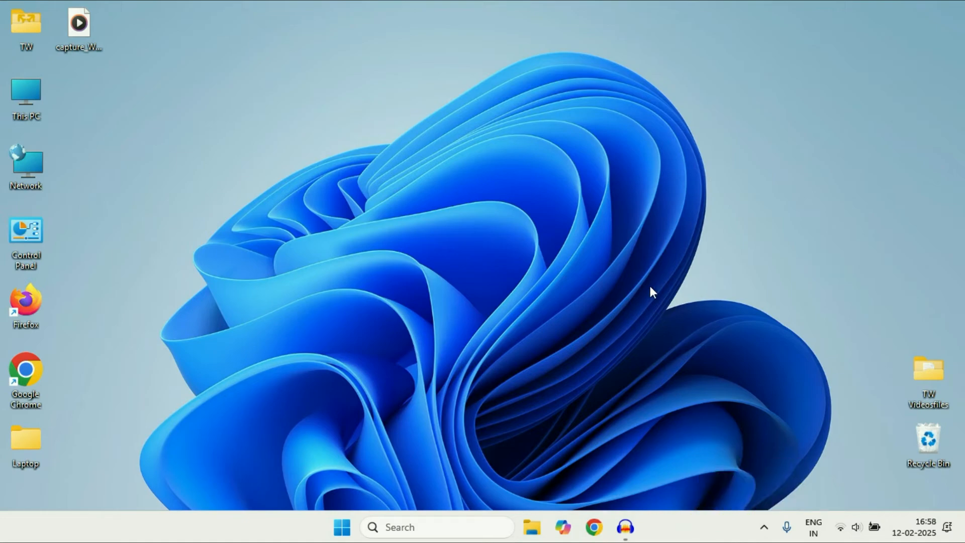
pyautogui.click(639, 527)
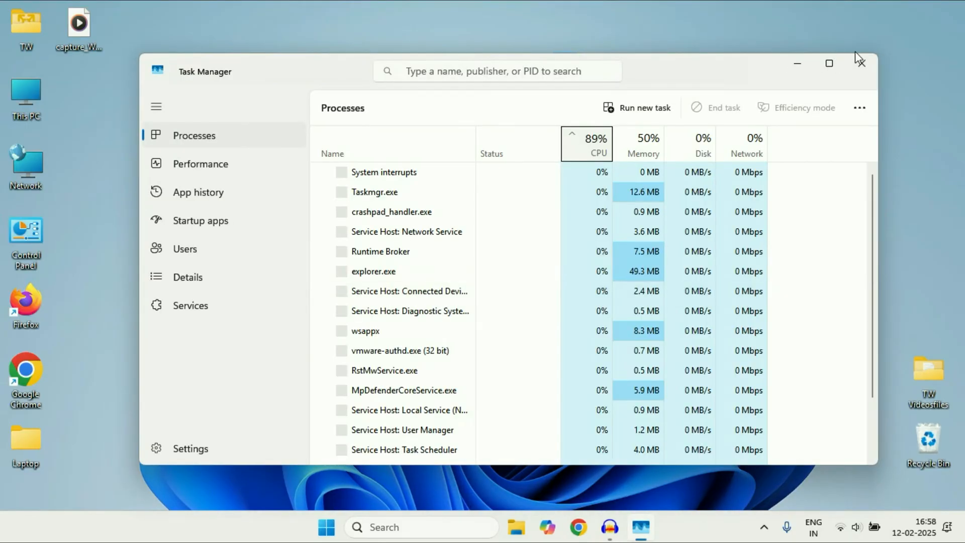
pyautogui.click(859, 63)
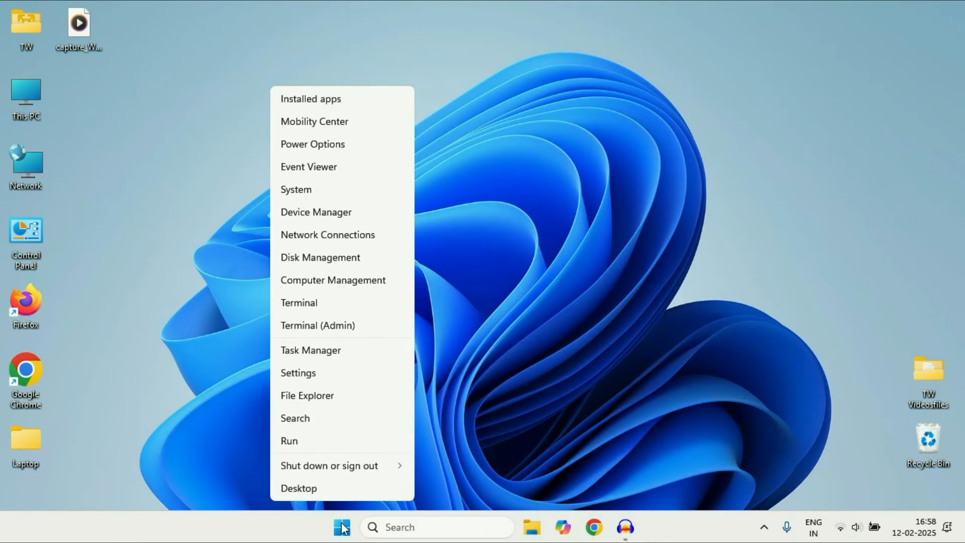
pyautogui.click(379, 340)
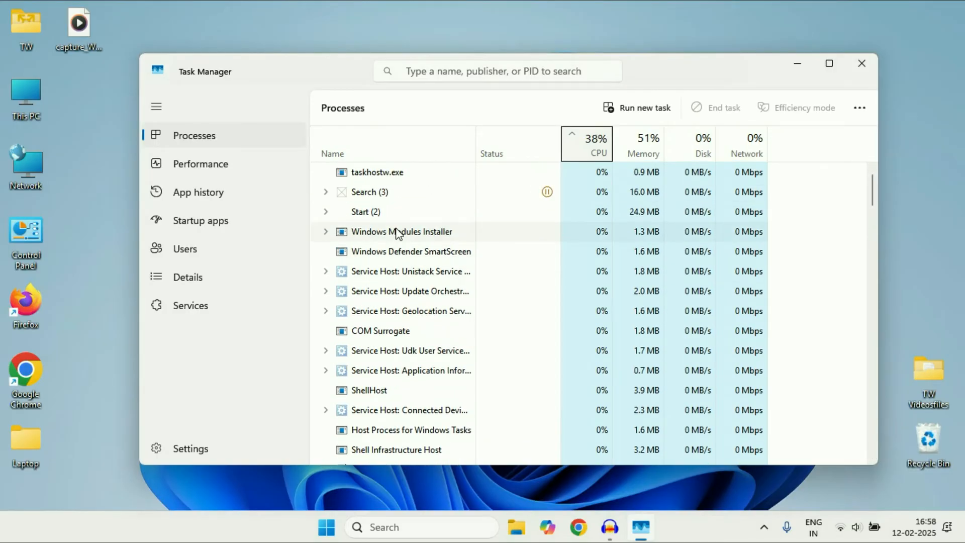
pyautogui.scroll(-3)
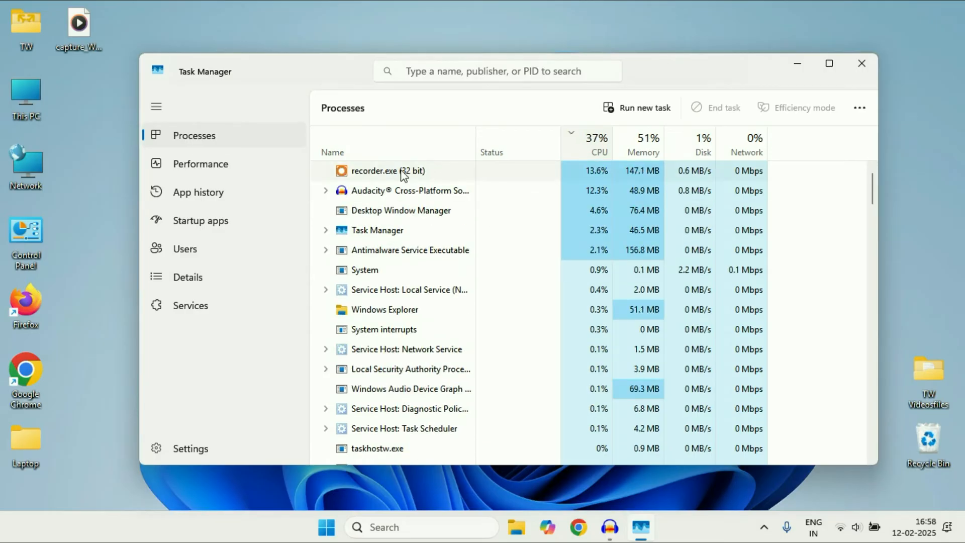
pyautogui.rightClick(388, 170)
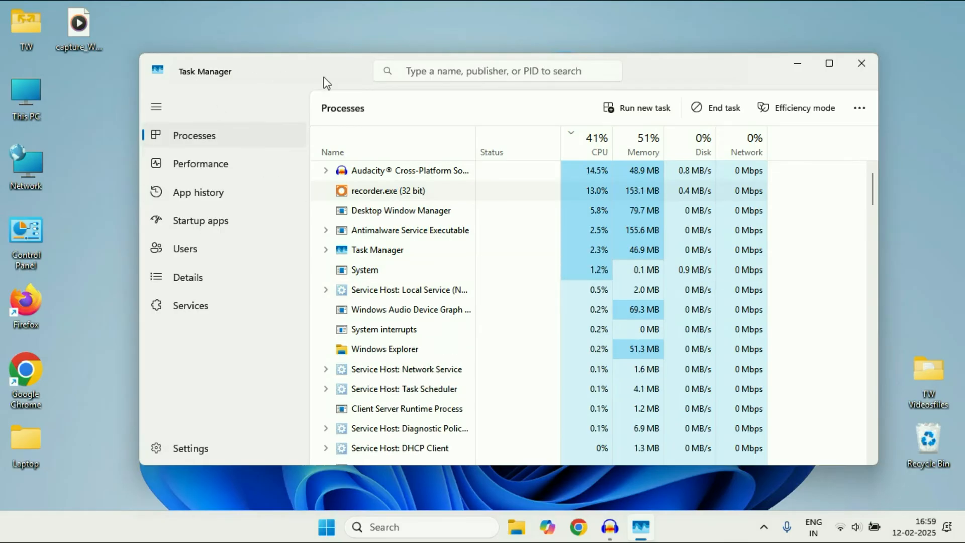
pyautogui.click(861, 62)
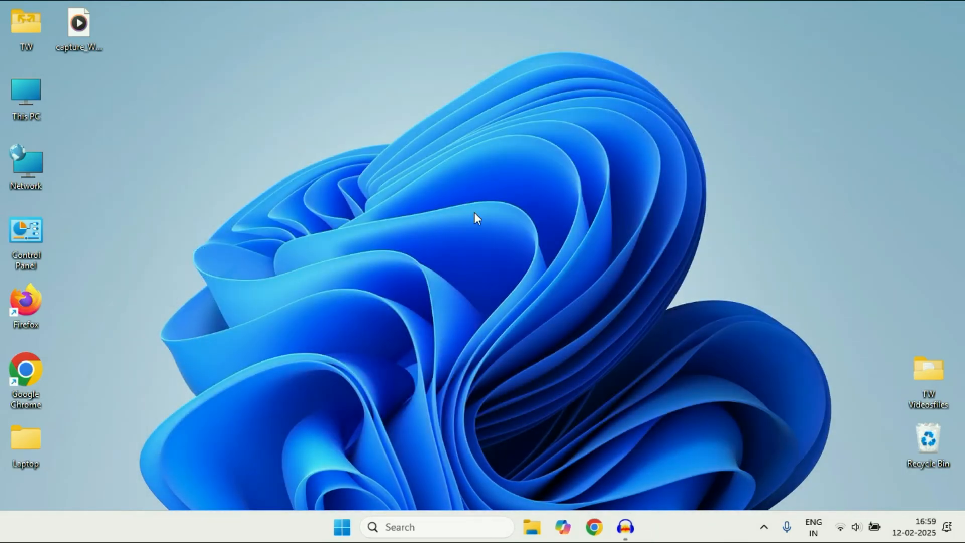
pyautogui.moveTo(382, 317)
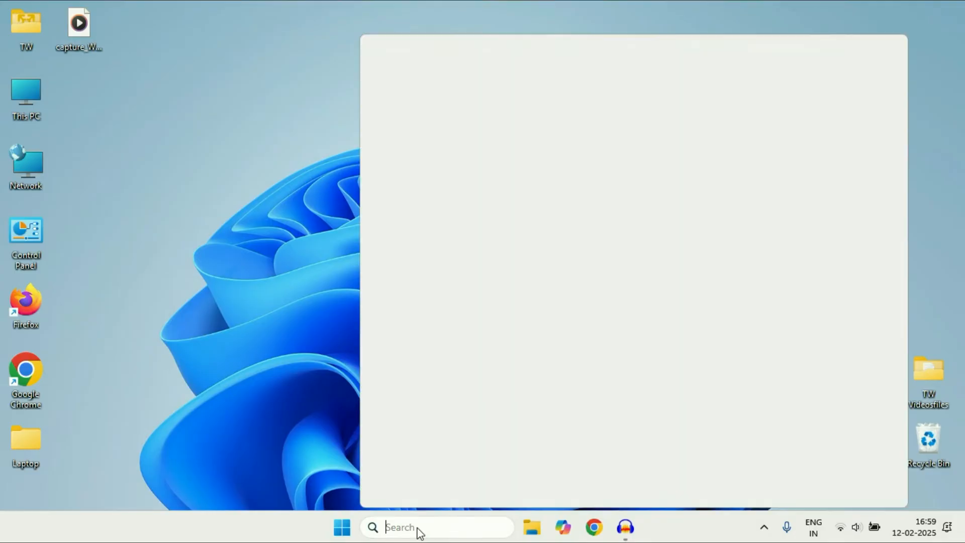
# - Launch Control Panel from Windows Search by typing 'c'
pyautogui.click(400, 526)
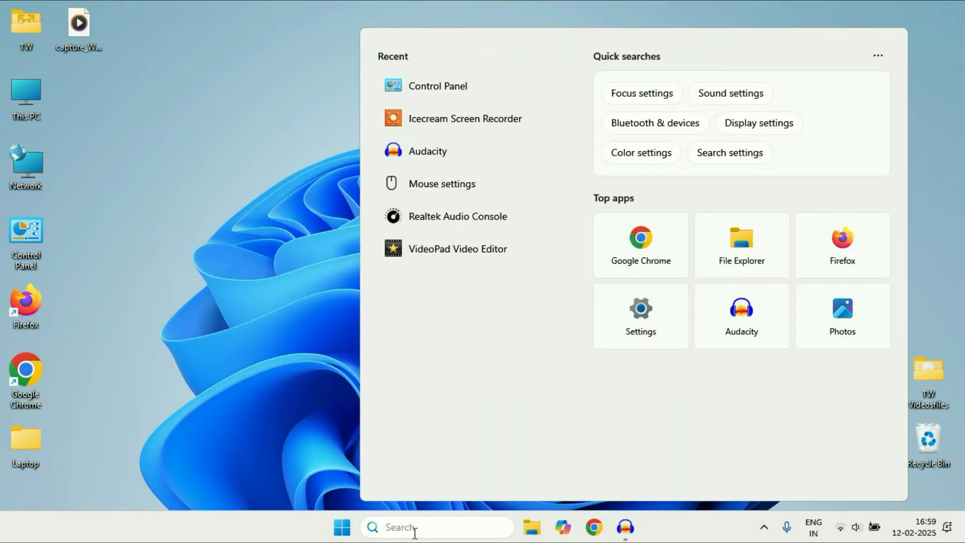
pyautogui.write('c')
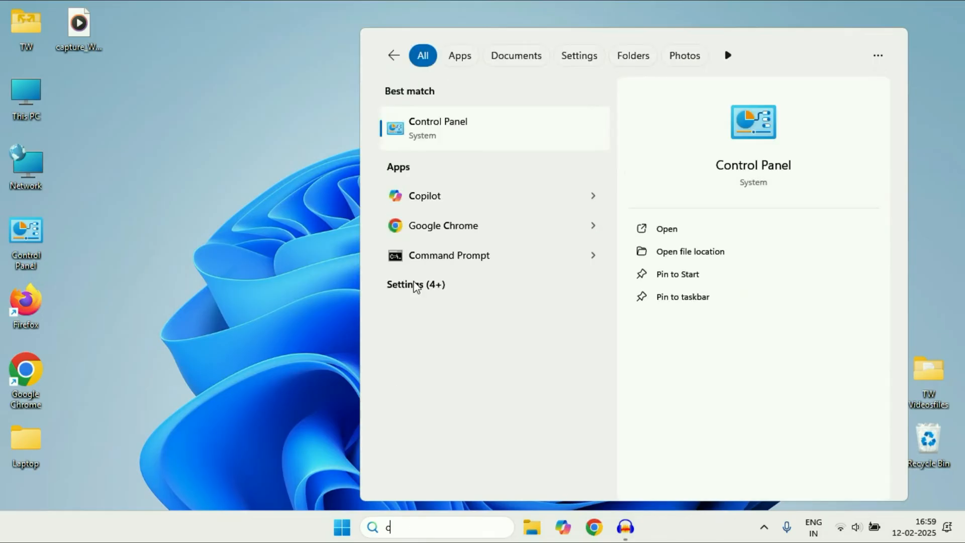
pyautogui.moveTo(447, 124)
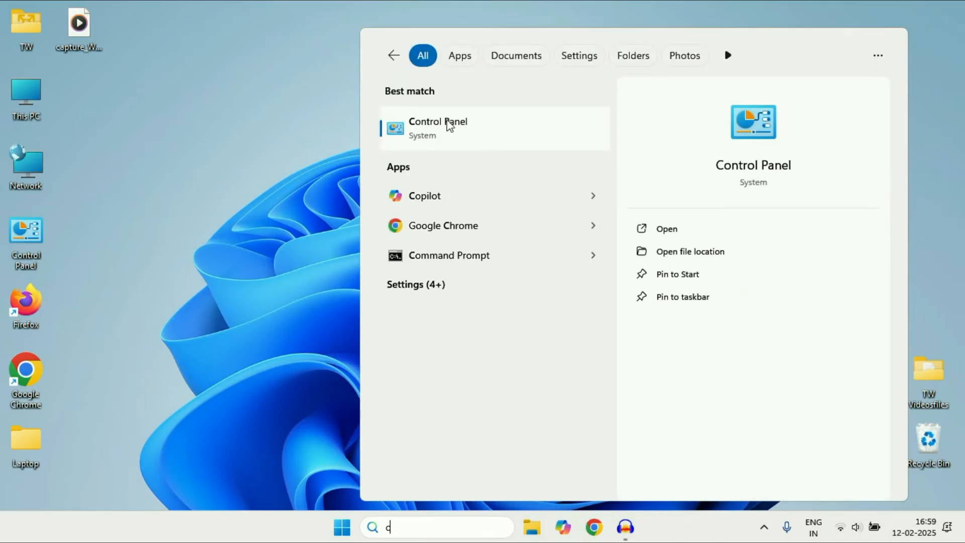
pyautogui.click(437, 128)
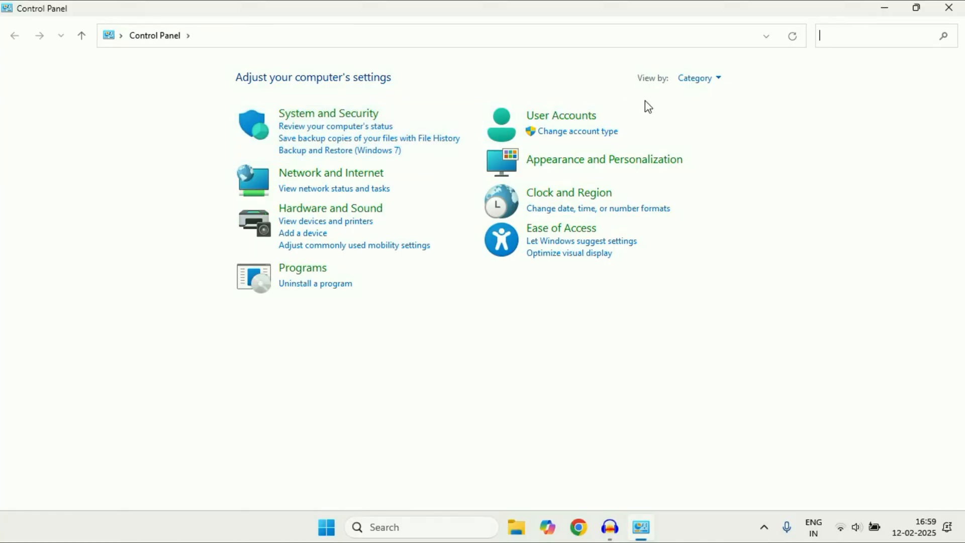
# - Switch Control Panel to the Small icons view listing all items
pyautogui.click(698, 77)
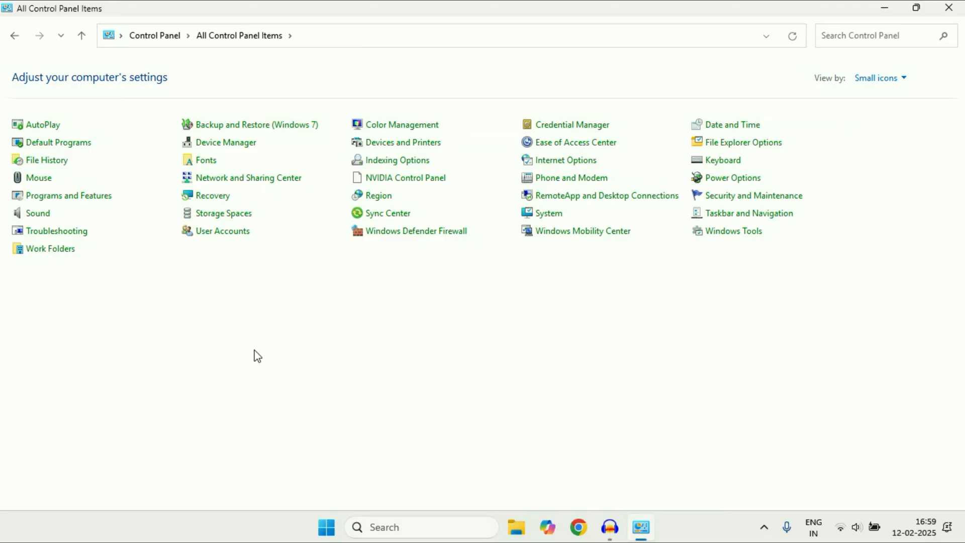
pyautogui.moveTo(291, 296)
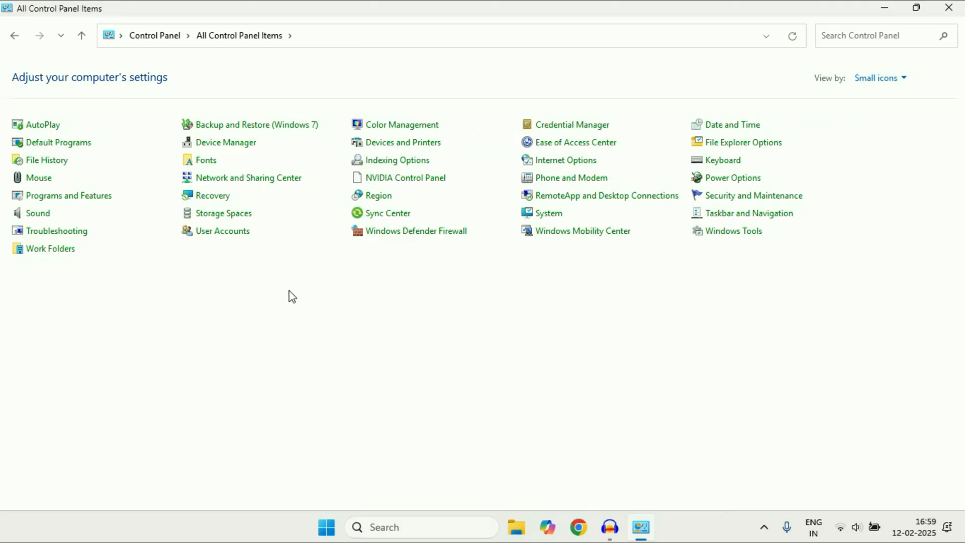
pyautogui.moveTo(732, 178)
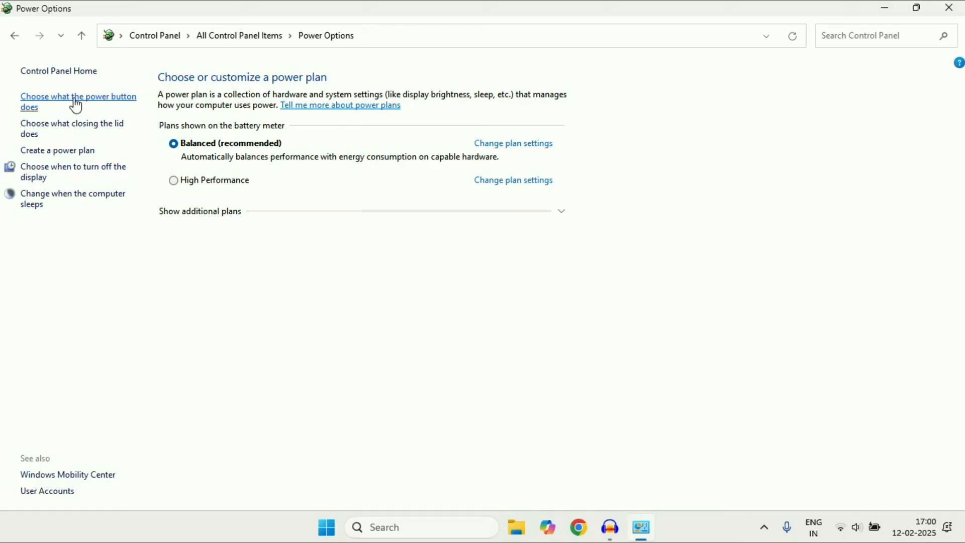
# - Turn off 'Turn on fast startup' in the shutdown settings and save the change
pyautogui.click(79, 102)
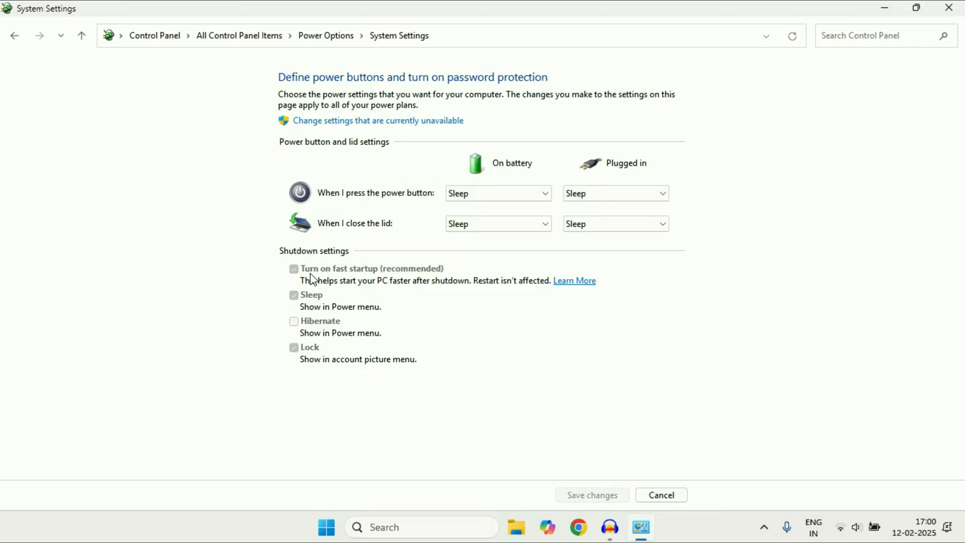
pyautogui.moveTo(386, 278)
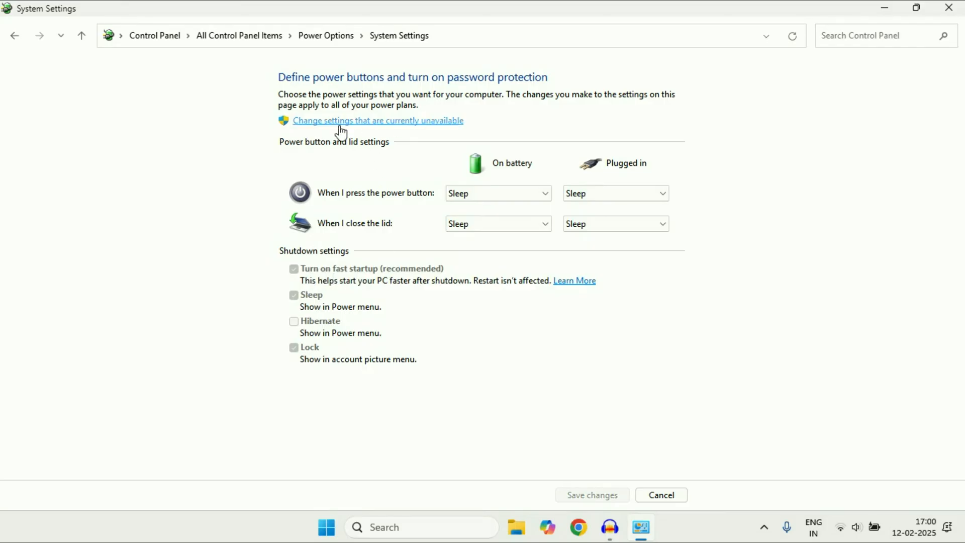
pyautogui.moveTo(382, 128)
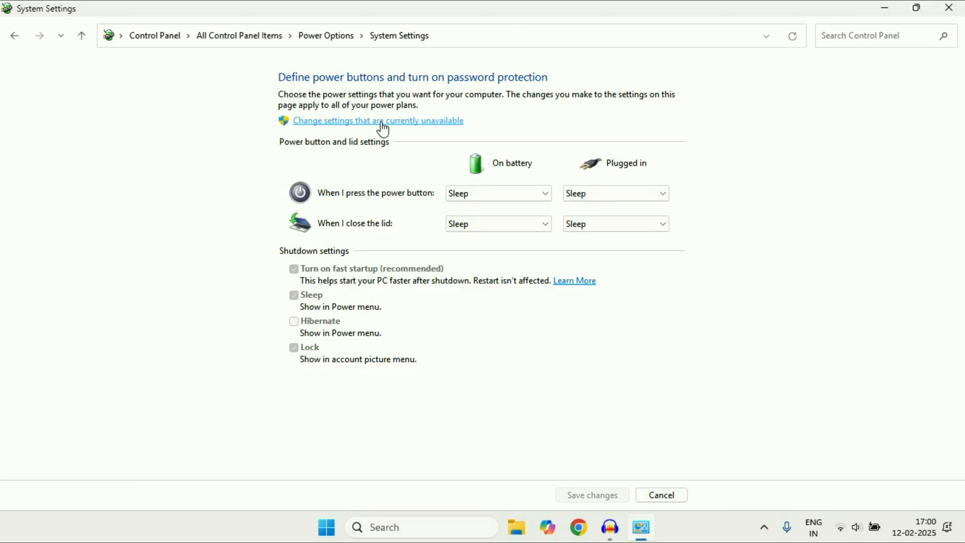
pyautogui.click(378, 120)
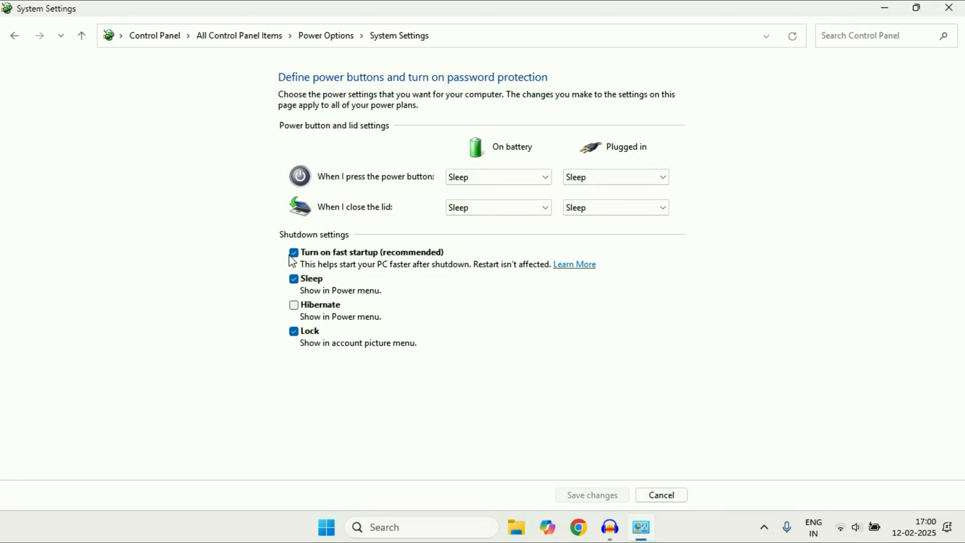
pyautogui.click(294, 252)
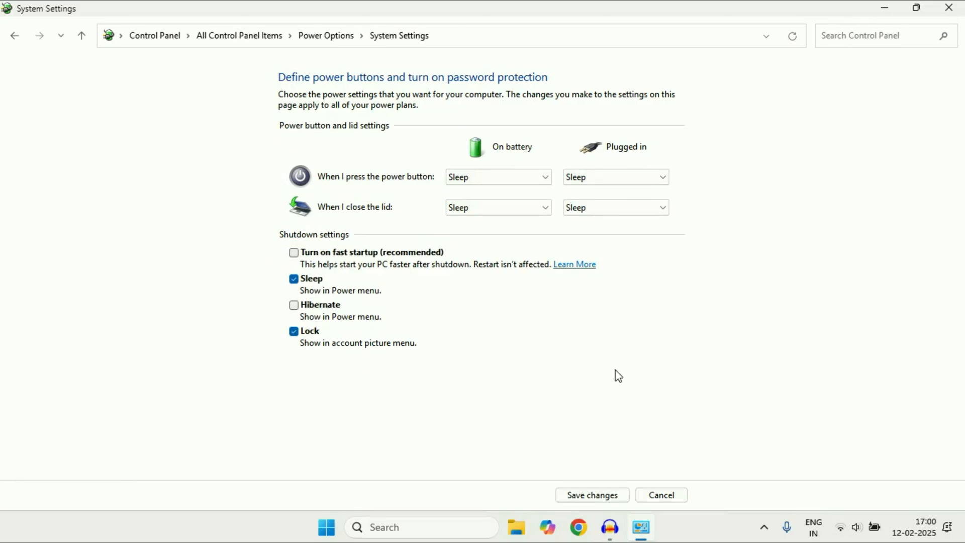
pyautogui.click(661, 494)
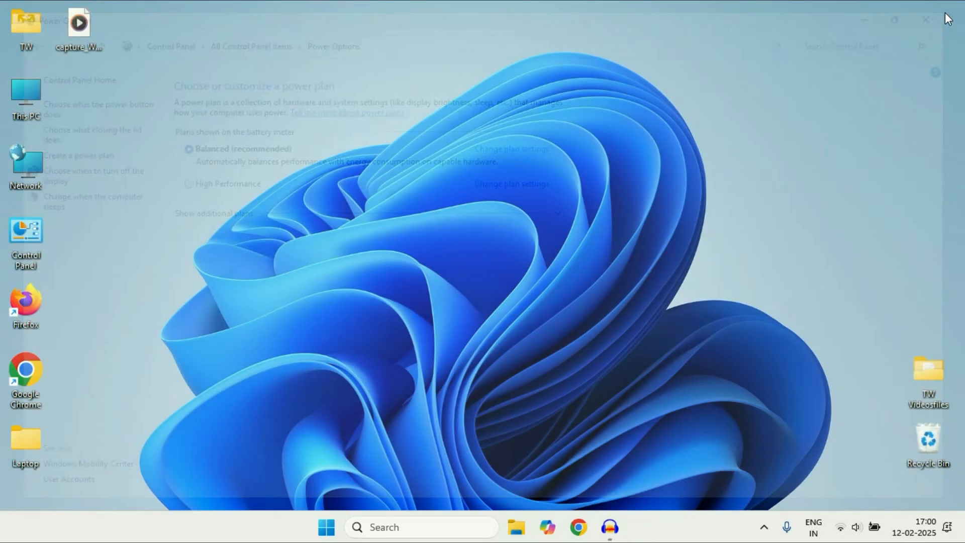
# - Close Control Panel, returning to the desktop
pyautogui.click(326, 527)
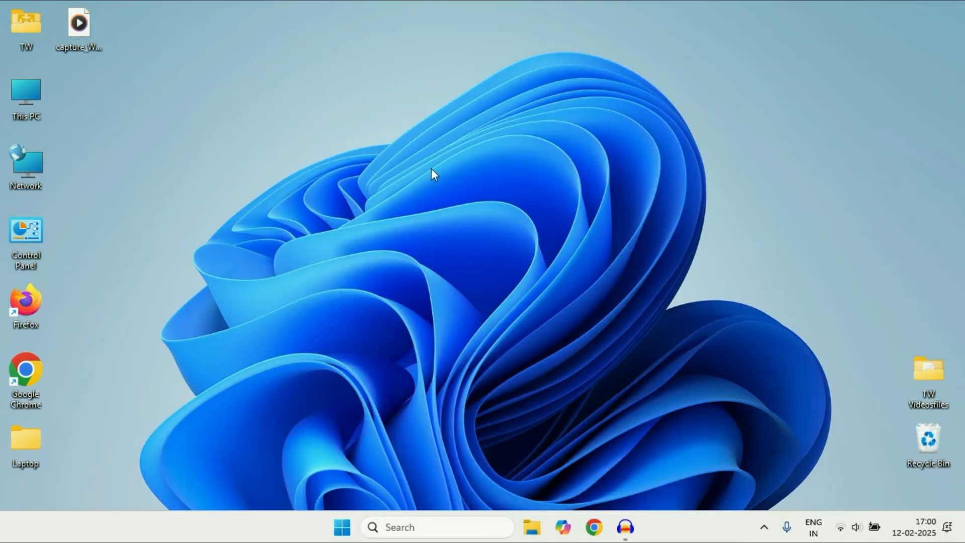
pyautogui.moveTo(337, 262)
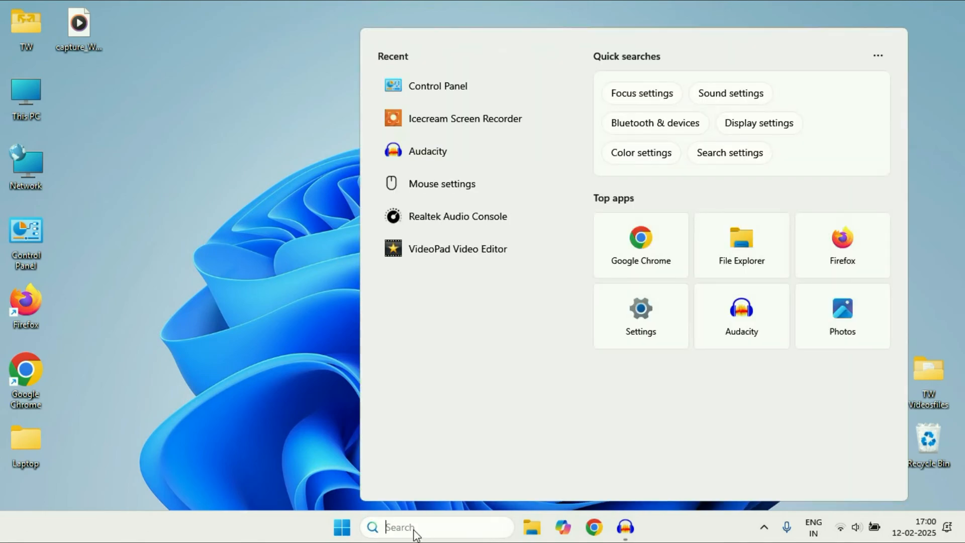
# - Run Command Prompt as administrator from a 'cm' search
pyautogui.write('cmd')
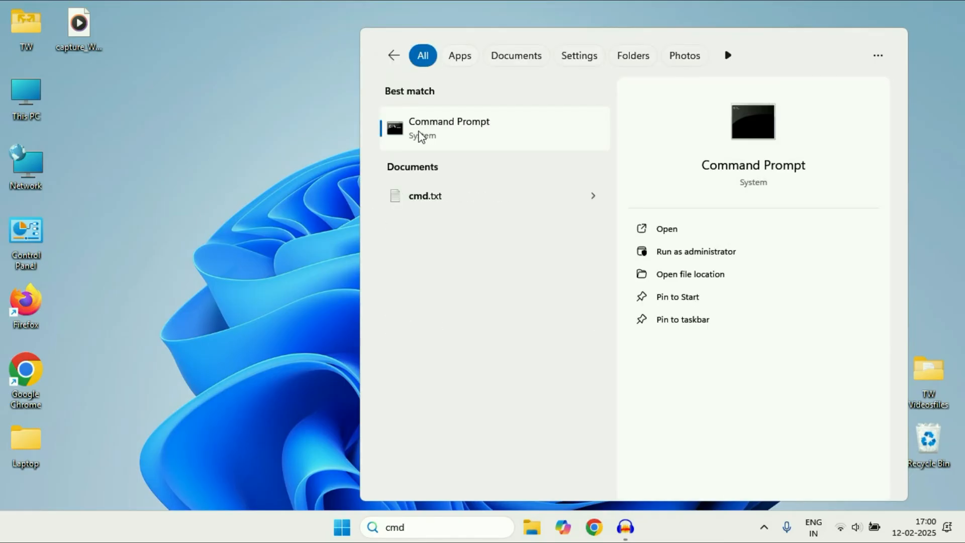
pyautogui.moveTo(455, 137)
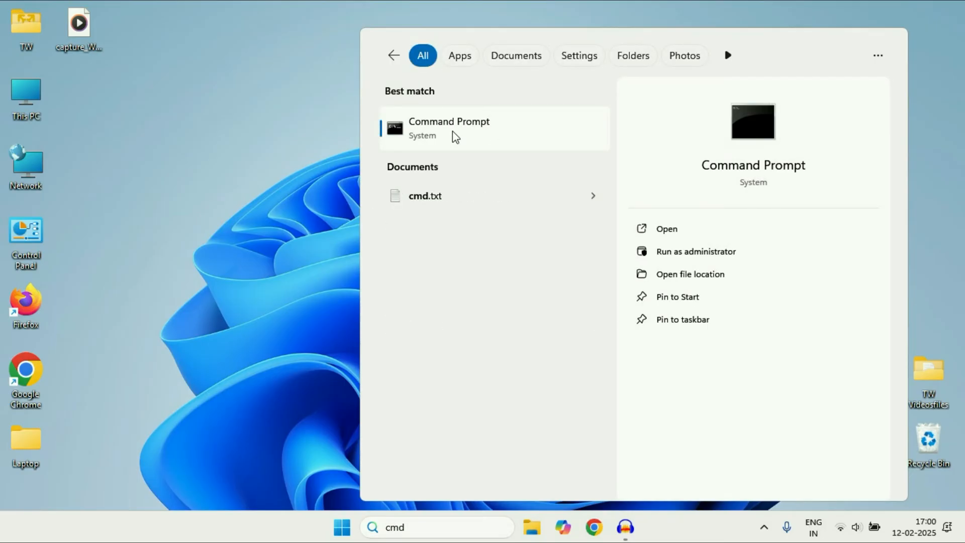
pyautogui.rightClick(449, 128)
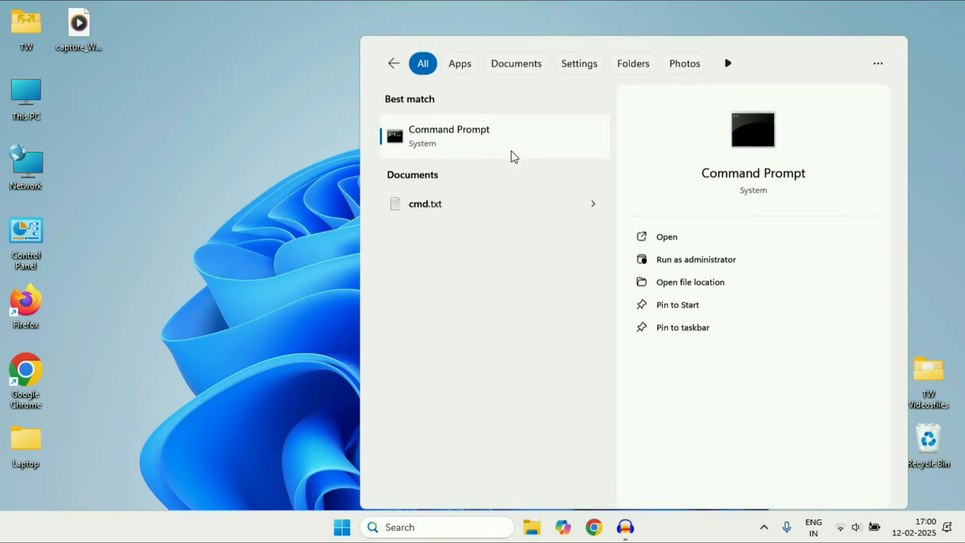
pyautogui.click(695, 259)
pyautogui.write('powercfg')
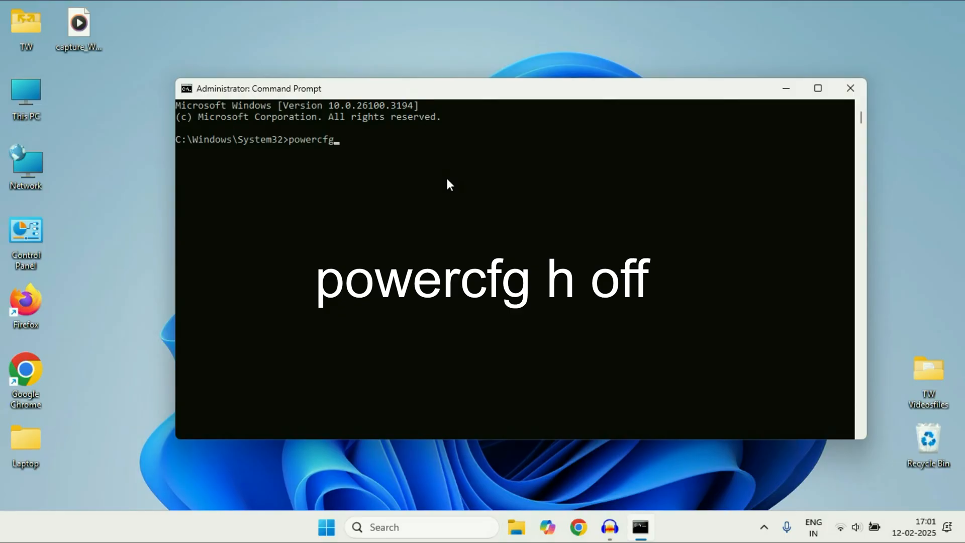
# - Execute 'powercfg h off' to disable hibernation and close the window
pyautogui.write('h off')
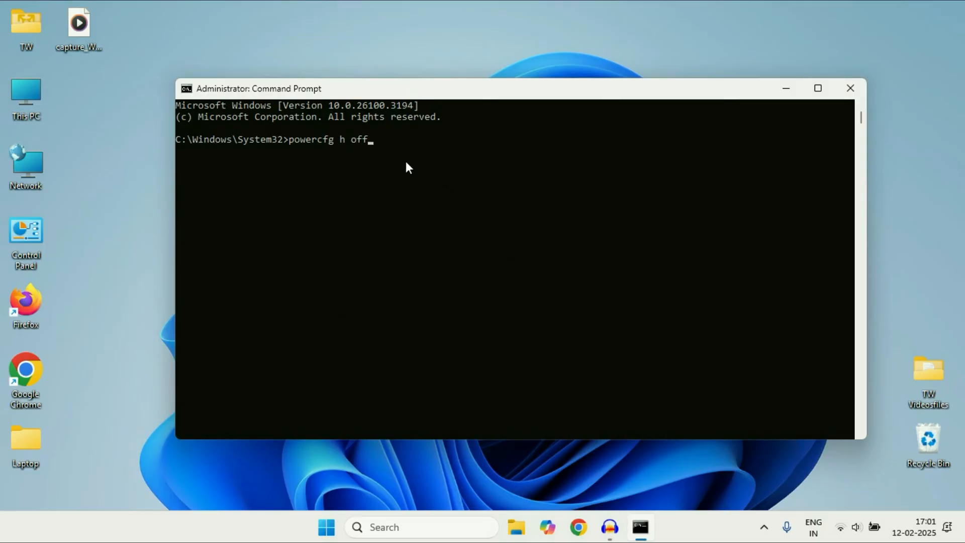
pyautogui.moveTo(412, 172)
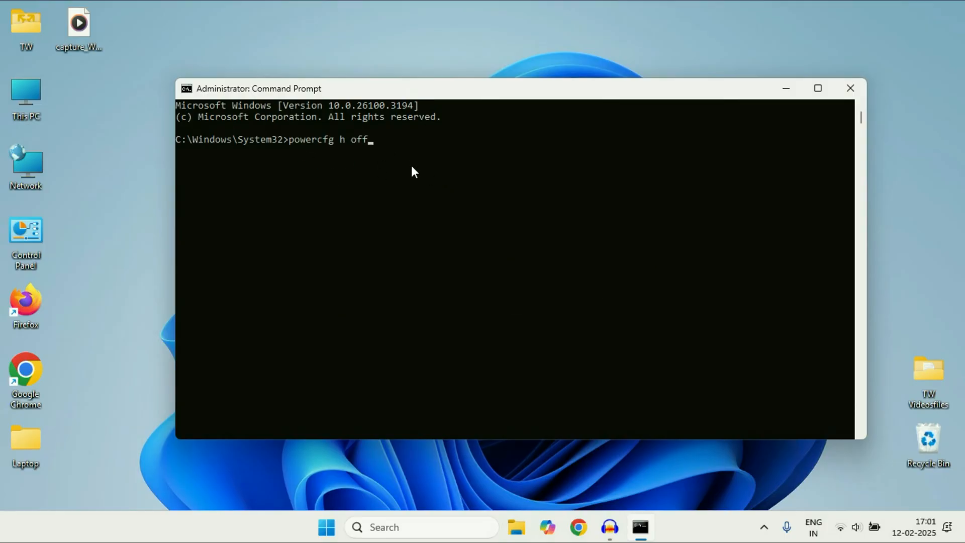
pyautogui.press('enter')
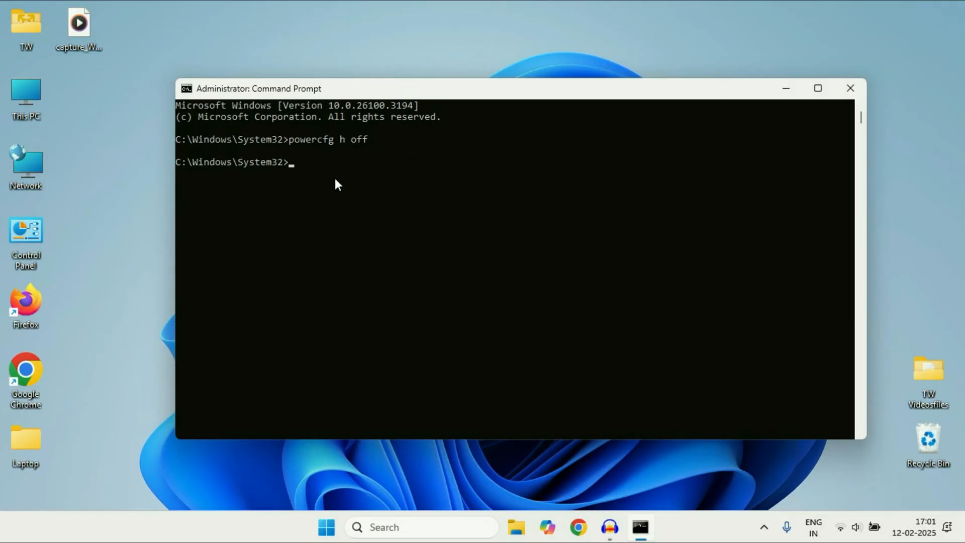
pyautogui.click(850, 88)
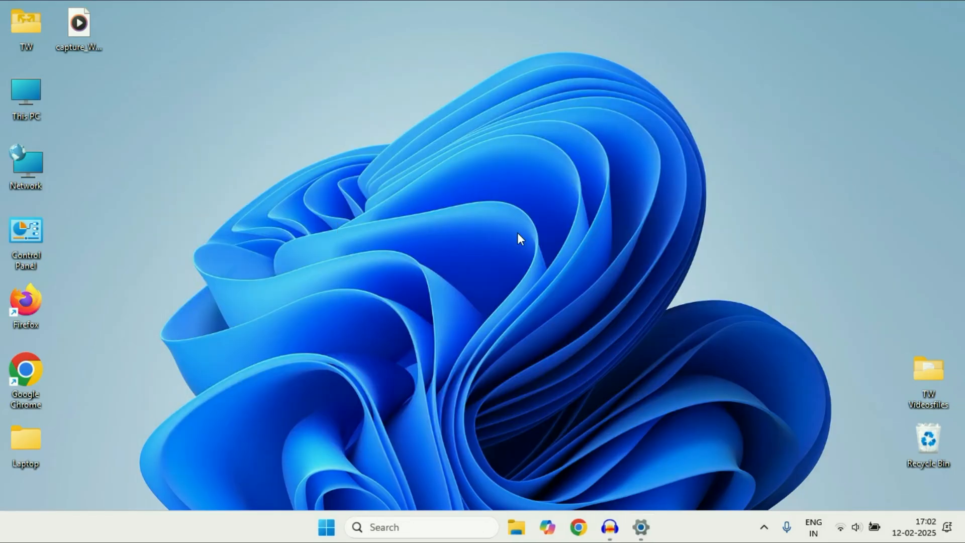
pyautogui.moveTo(436, 200)
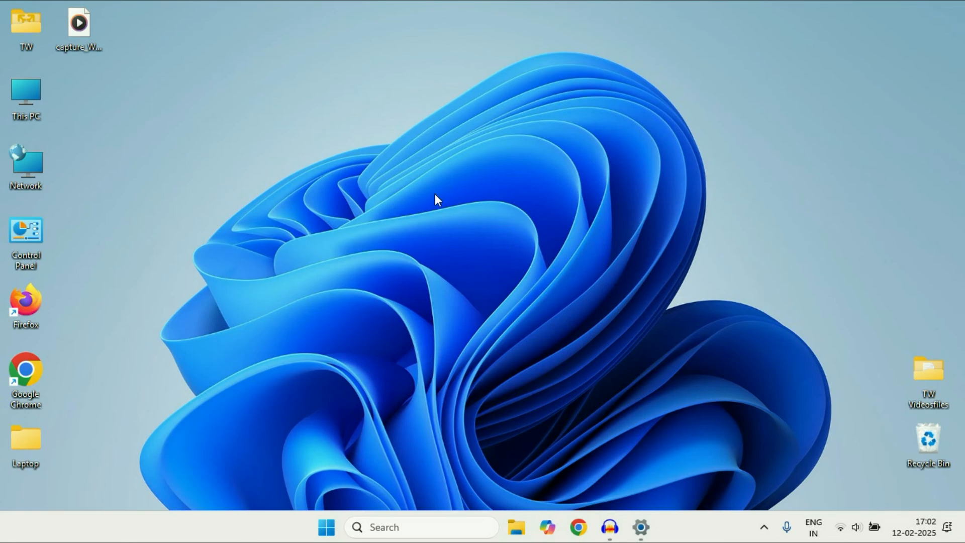
pyautogui.moveTo(286, 222)
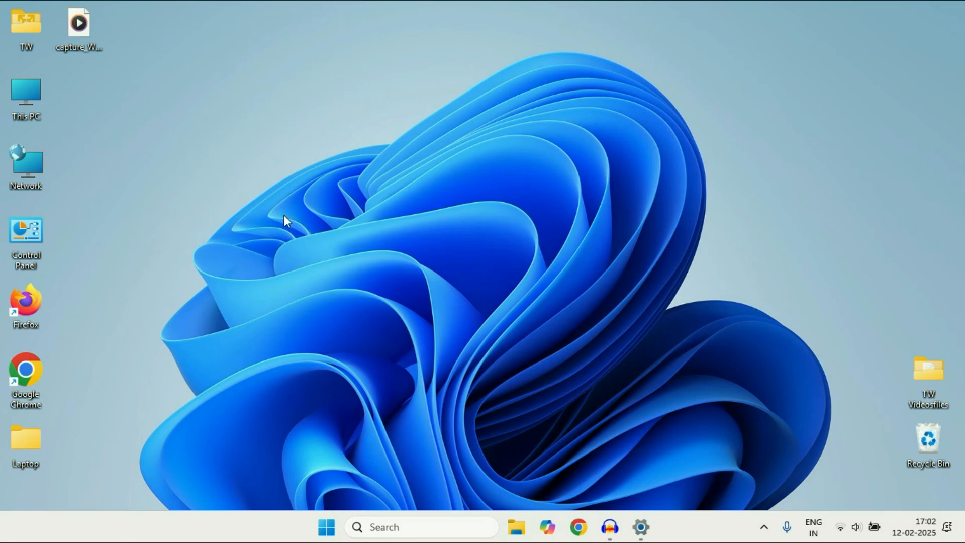
pyautogui.moveTo(532, 423)
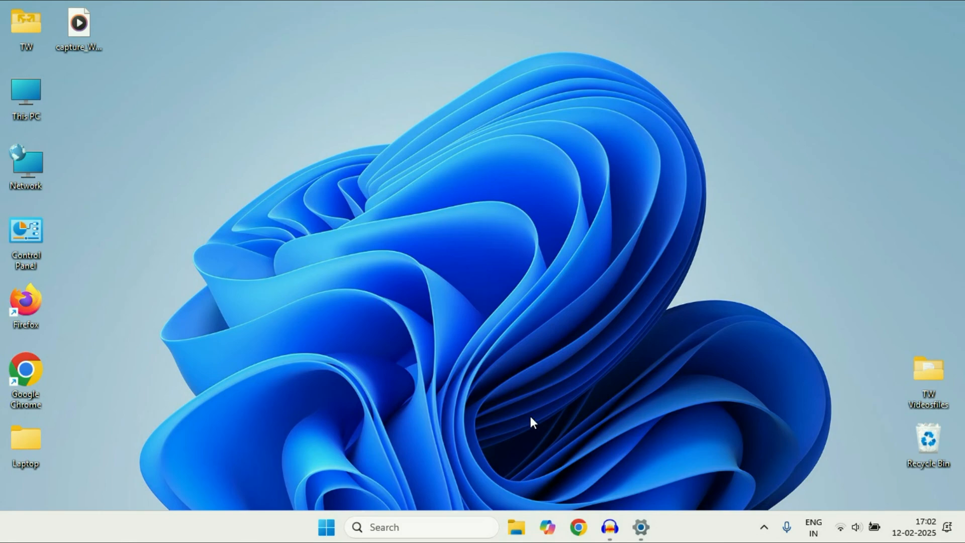
# - Start the Settings app from the taskbar
pyautogui.click(640, 527)
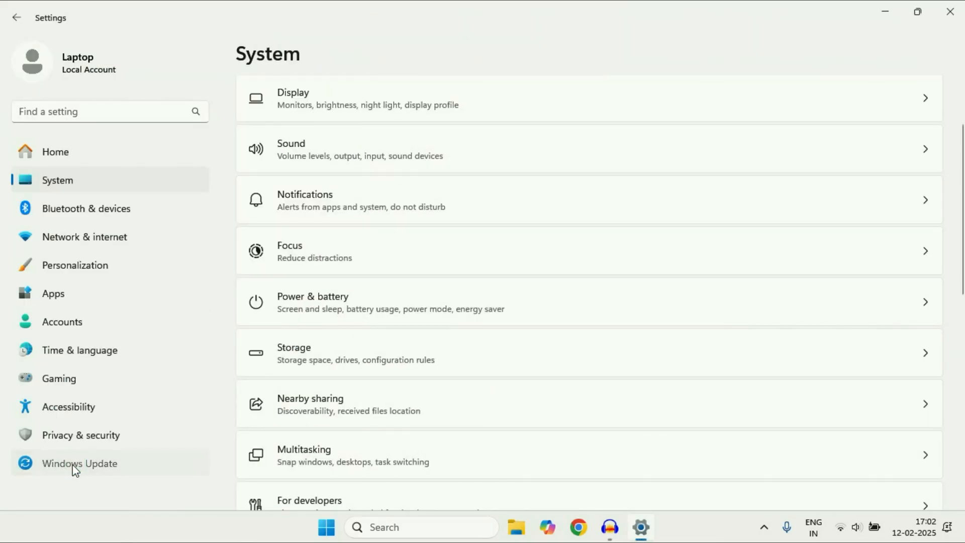
# - Go to Windows Update and start checking for updates
pyautogui.click(79, 463)
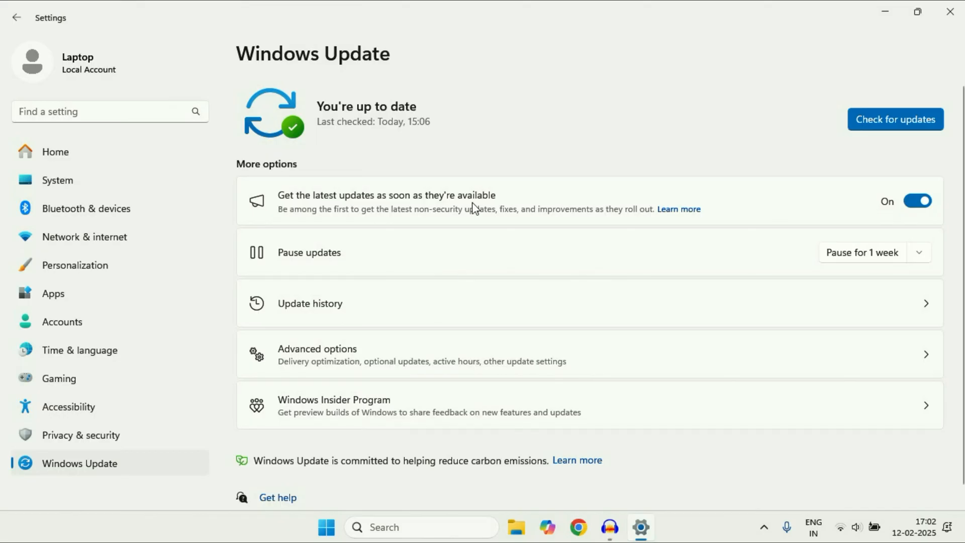
pyautogui.moveTo(393, 148)
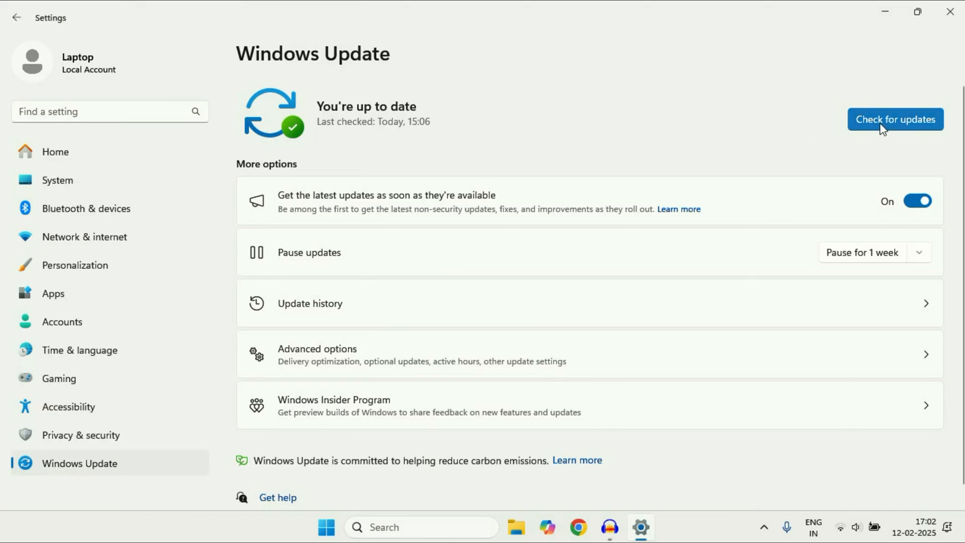
pyautogui.click(894, 118)
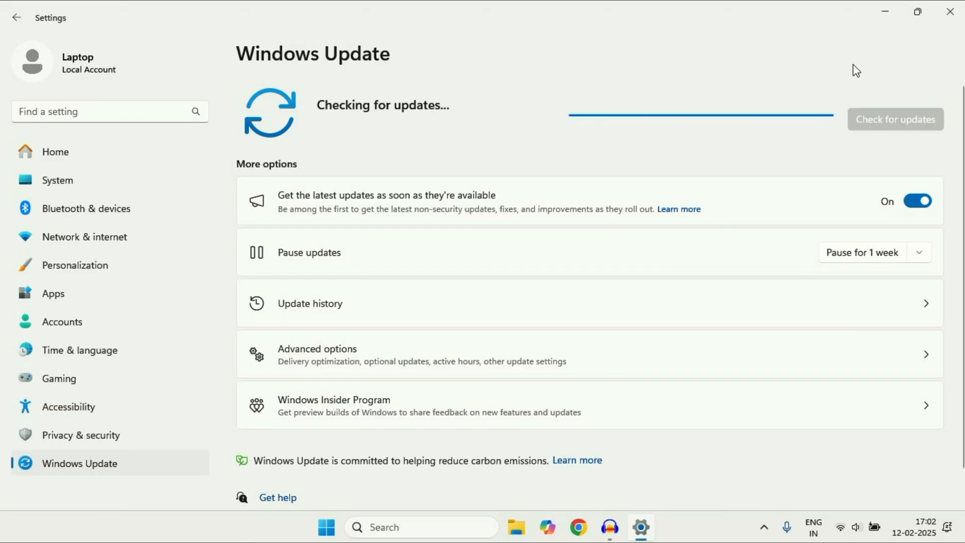